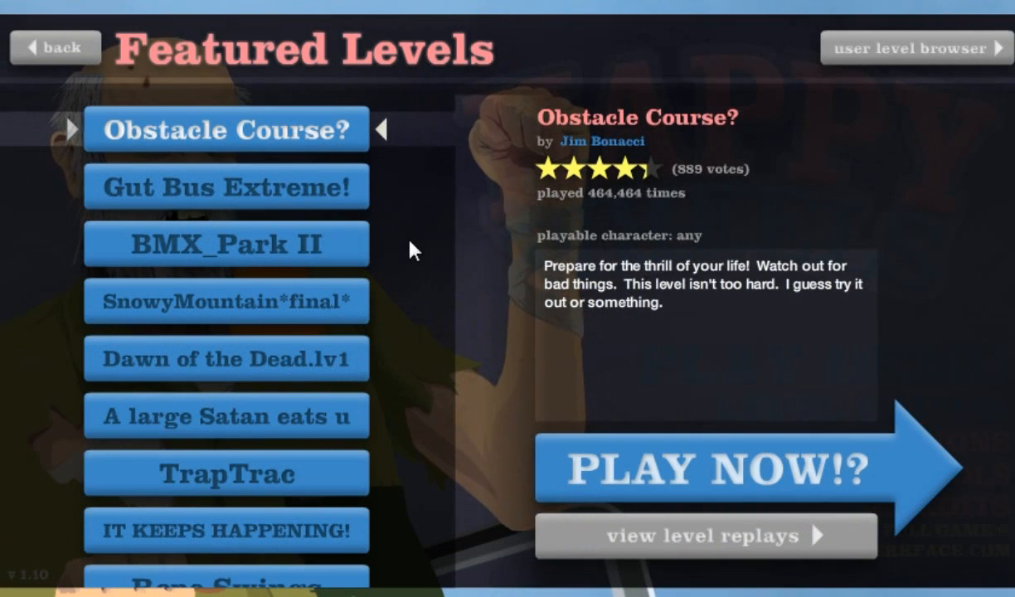
mouse_move(218, 213)
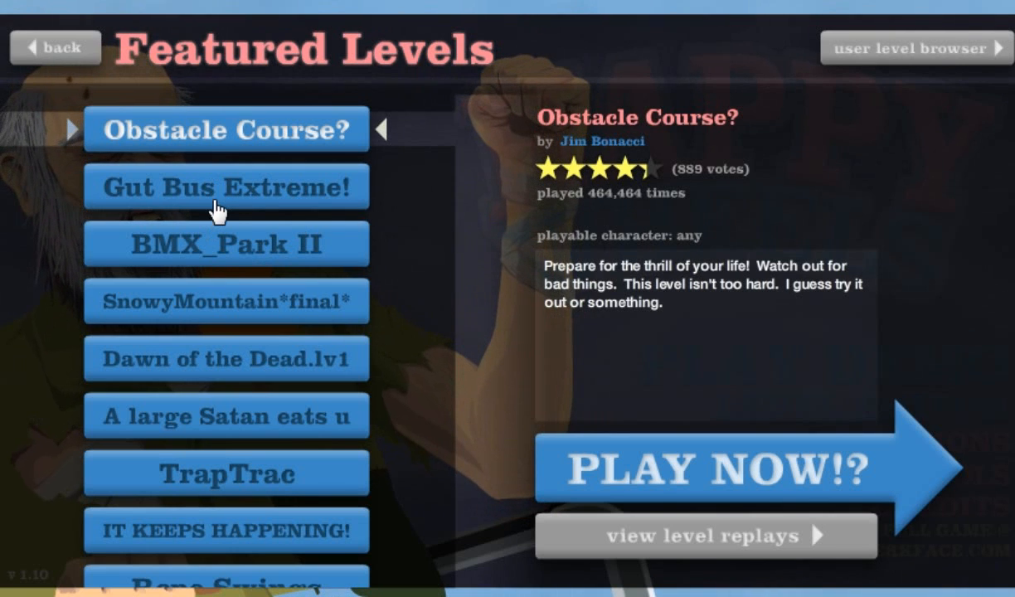
Preview Gut Bus Extreme!, BMX_Park II, Dawn of the Dead.lv1, A large Satan eats u and Obstacle Course?, ending on Gut Bus Extreme!
left_click(225, 186)
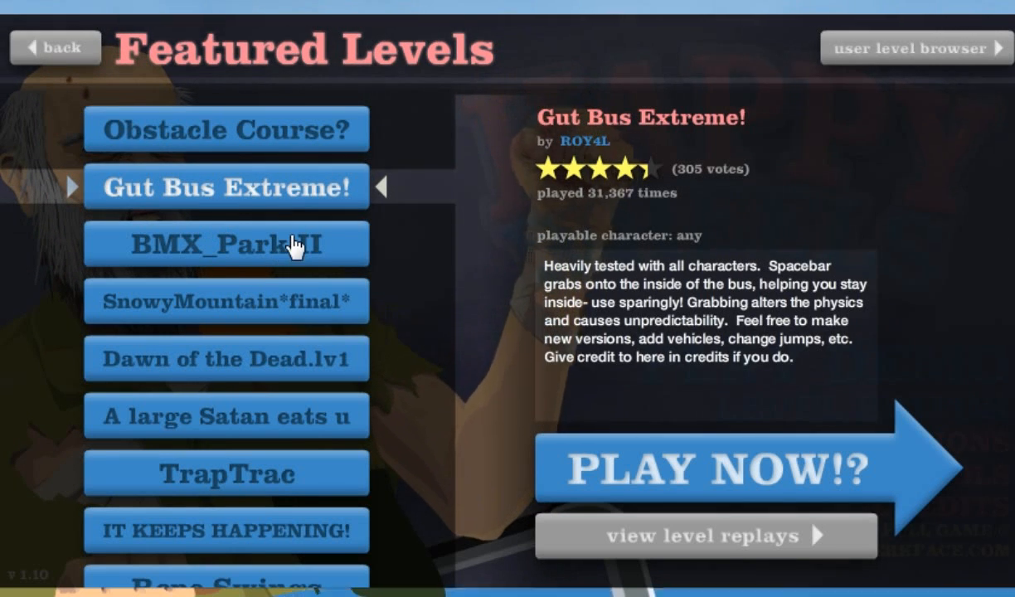
left_click(225, 244)
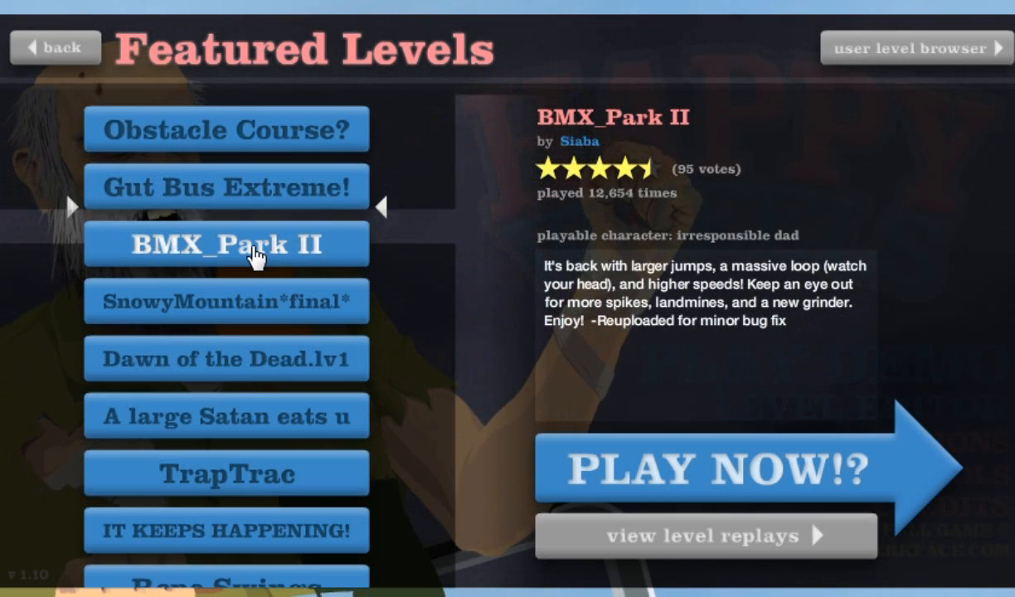
left_click(225, 358)
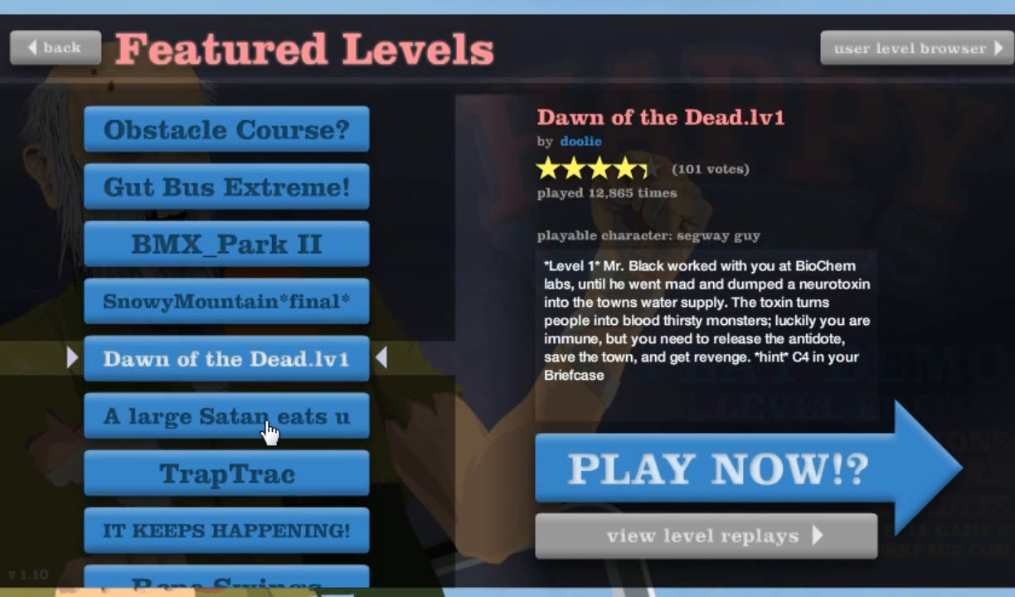
left_click(225, 415)
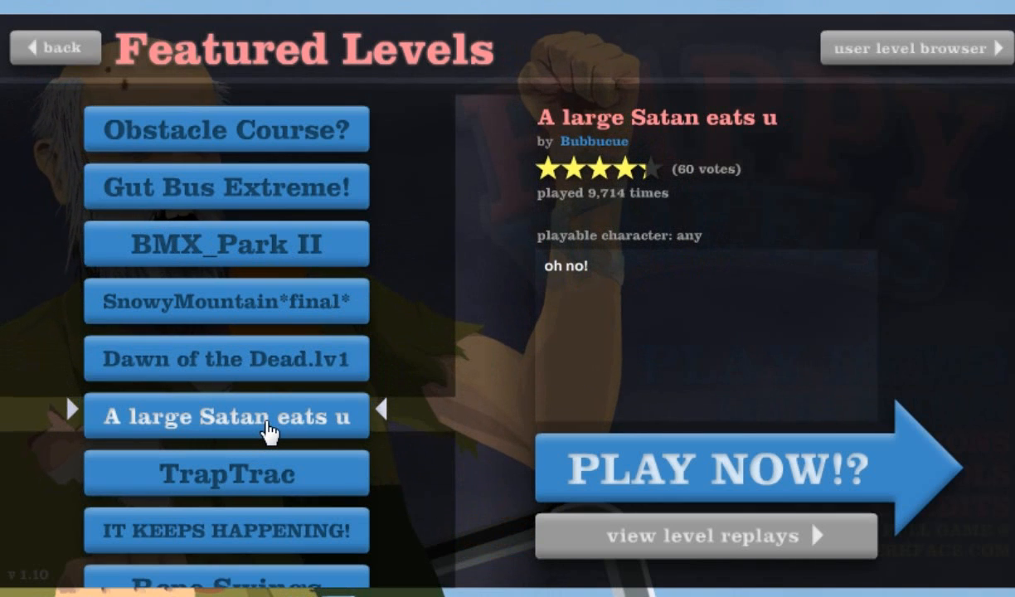
mouse_move(297, 373)
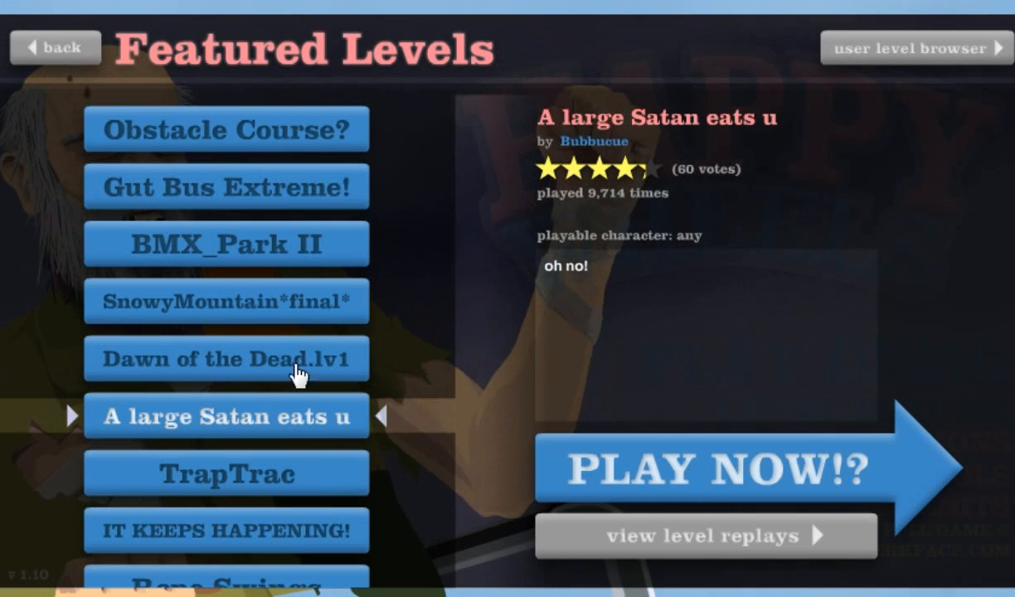
left_click(226, 129)
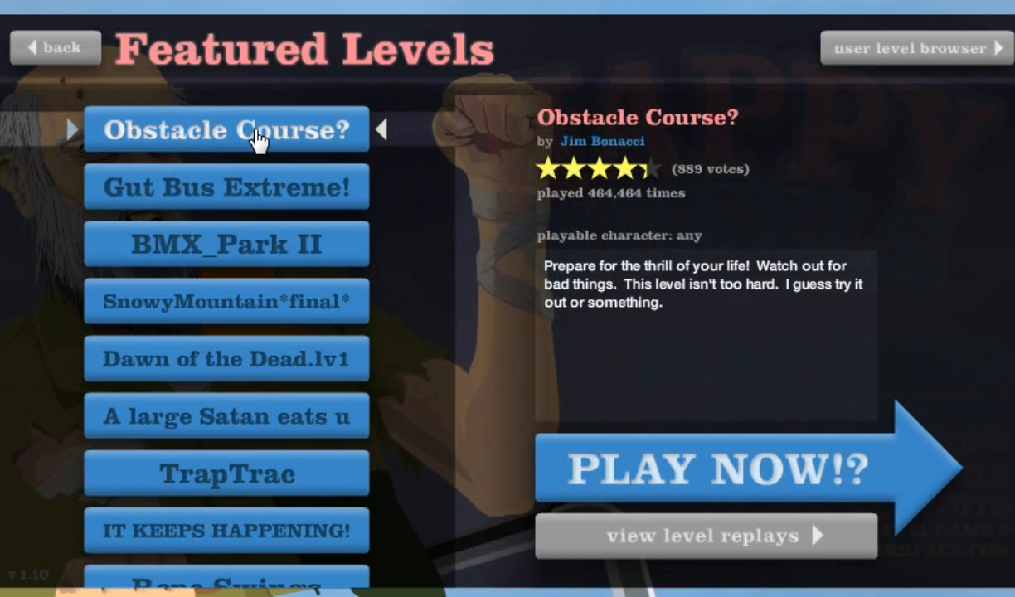
left_click(226, 186)
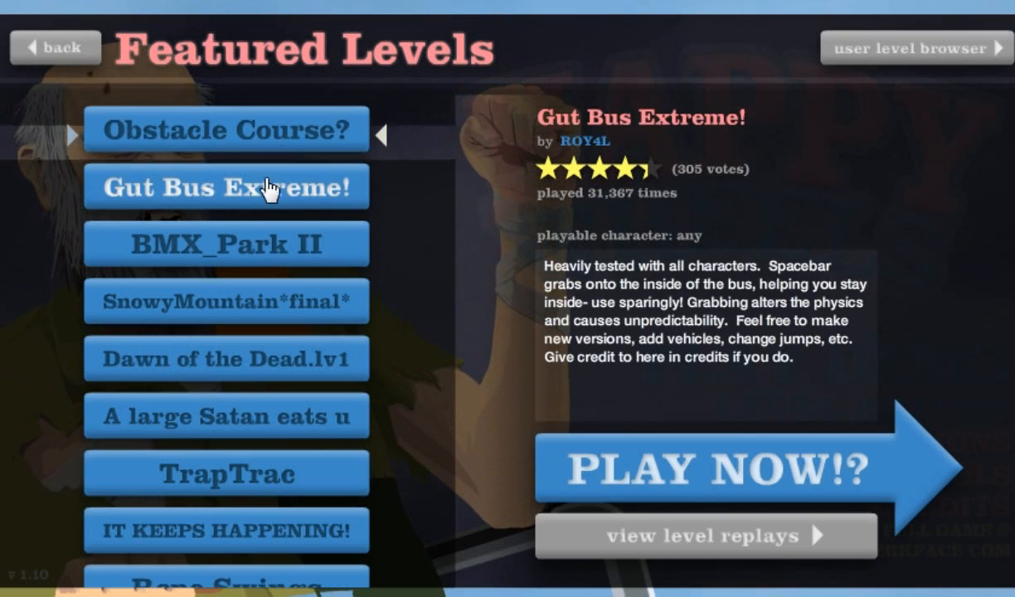
Start the level and preview the segway rider, wheelchair man and cyclist with child.
left_click(710, 468)
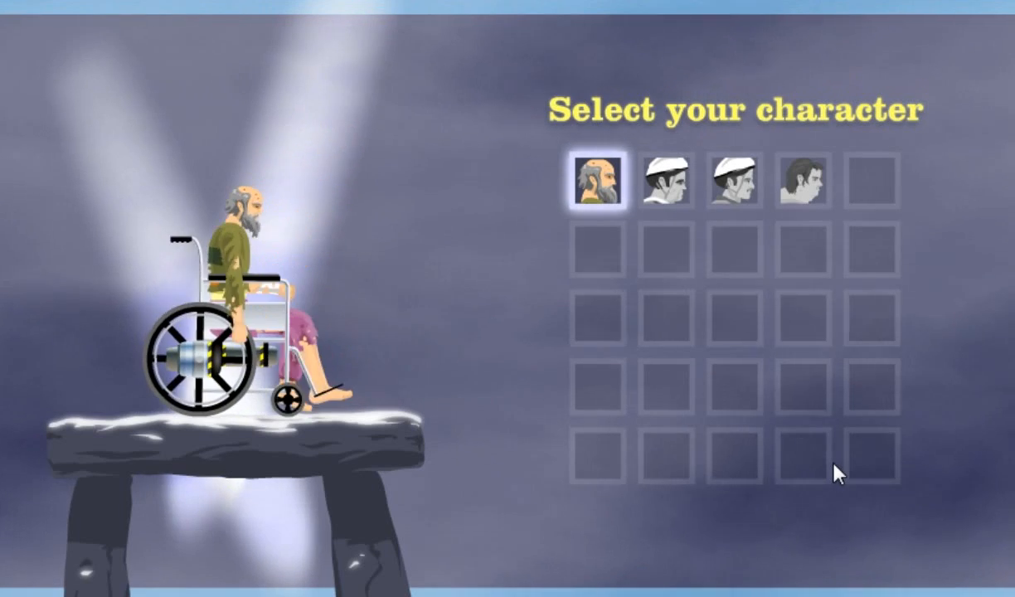
left_click(666, 181)
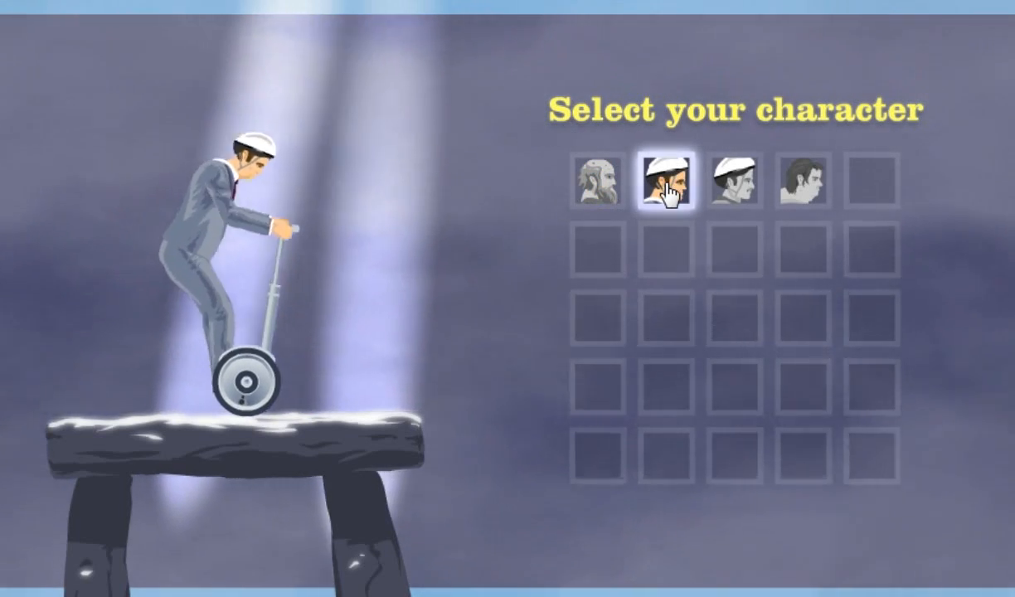
left_click(600, 184)
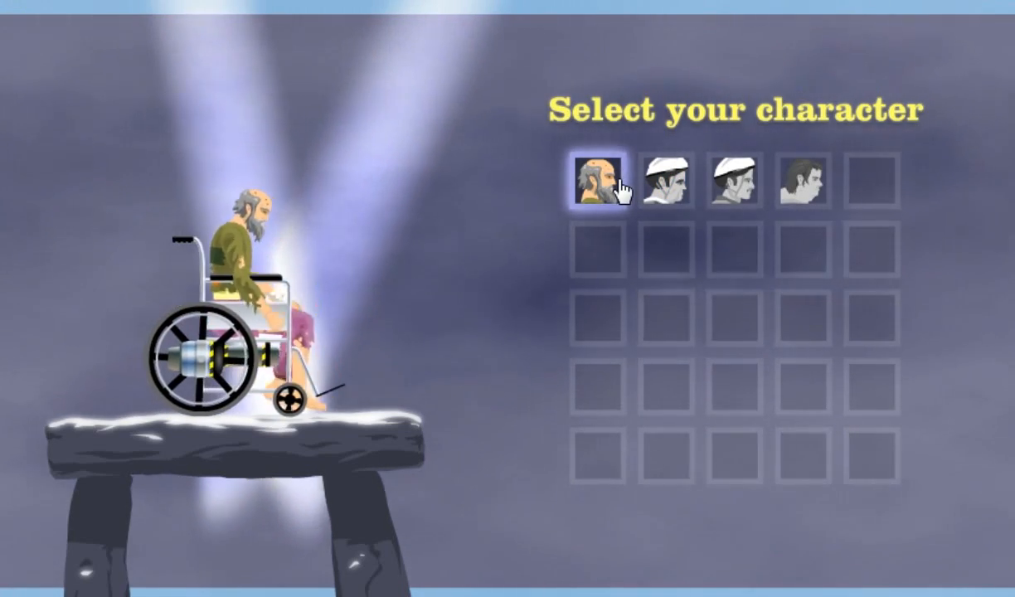
left_click(665, 181)
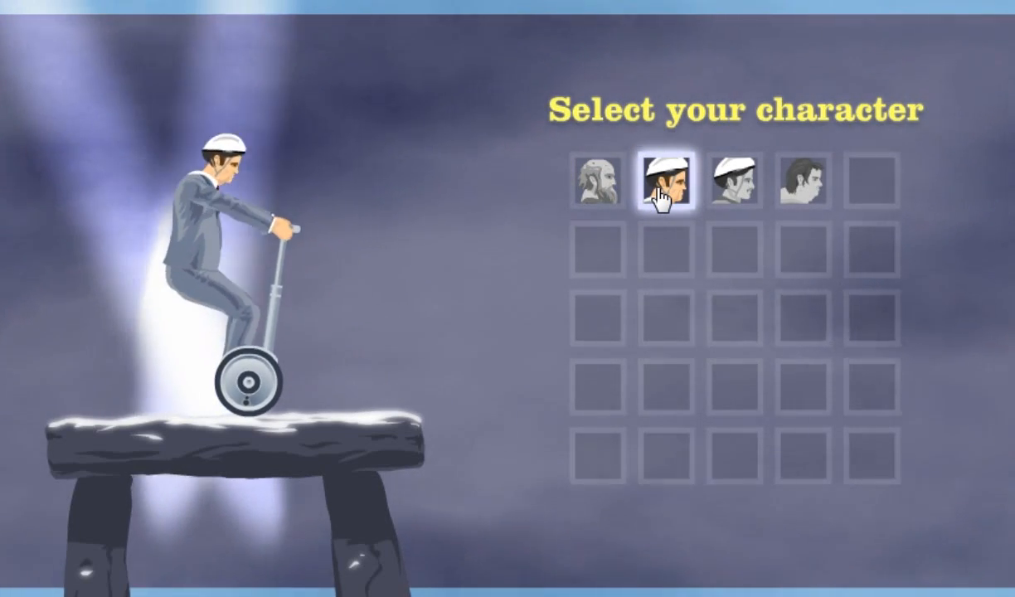
left_click(733, 179)
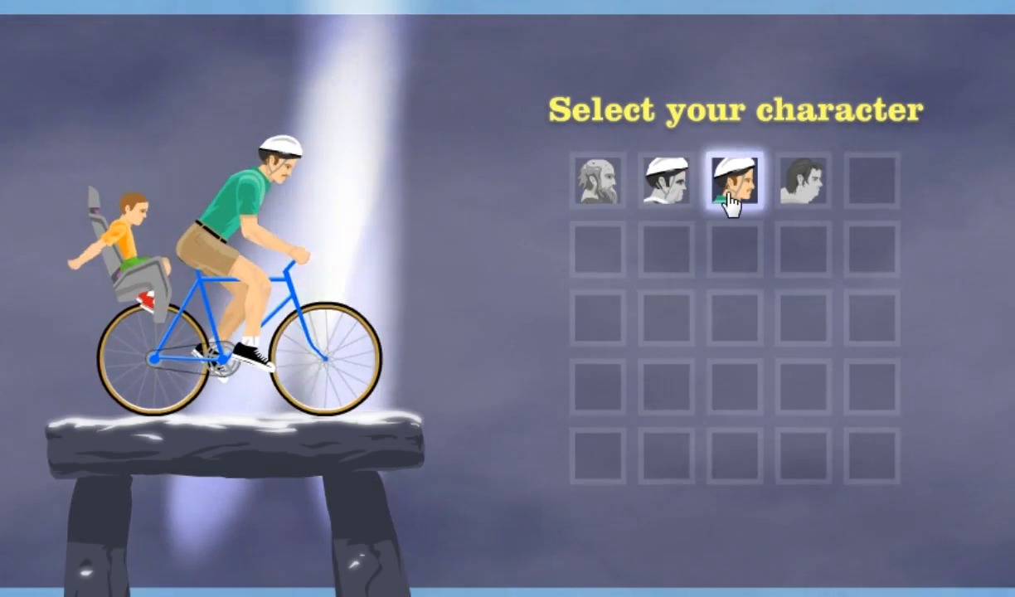
left_click(664, 179)
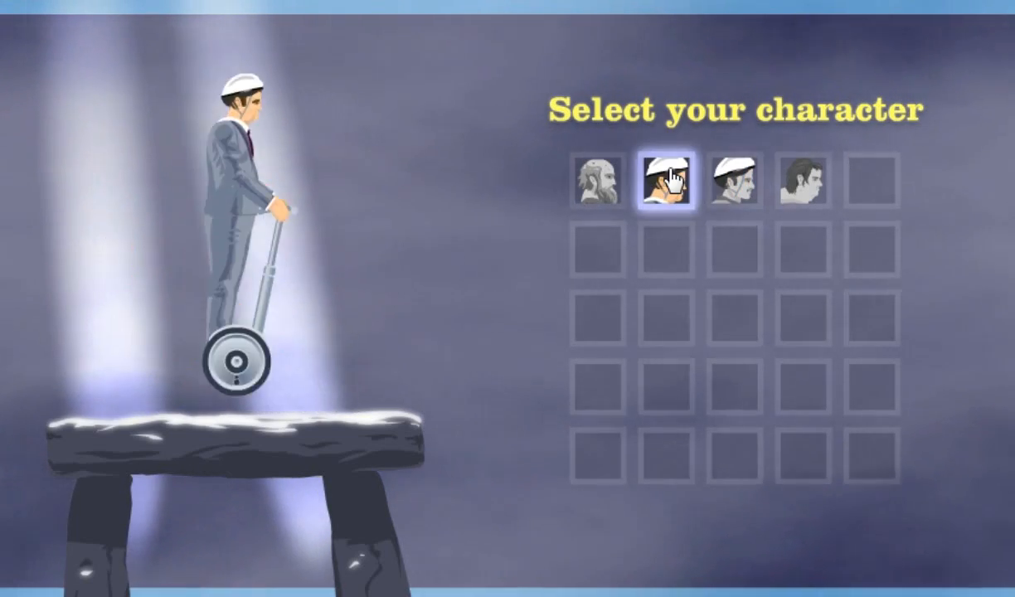
left_click(740, 179)
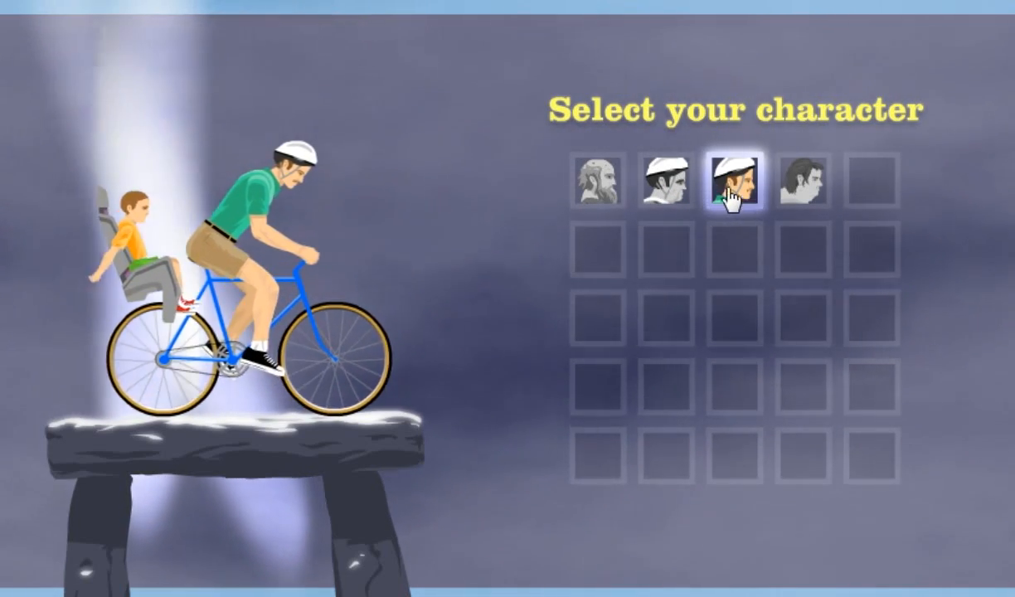
Compare the remaining riders and choose the shopper on the mobility scooter.
left_click(803, 180)
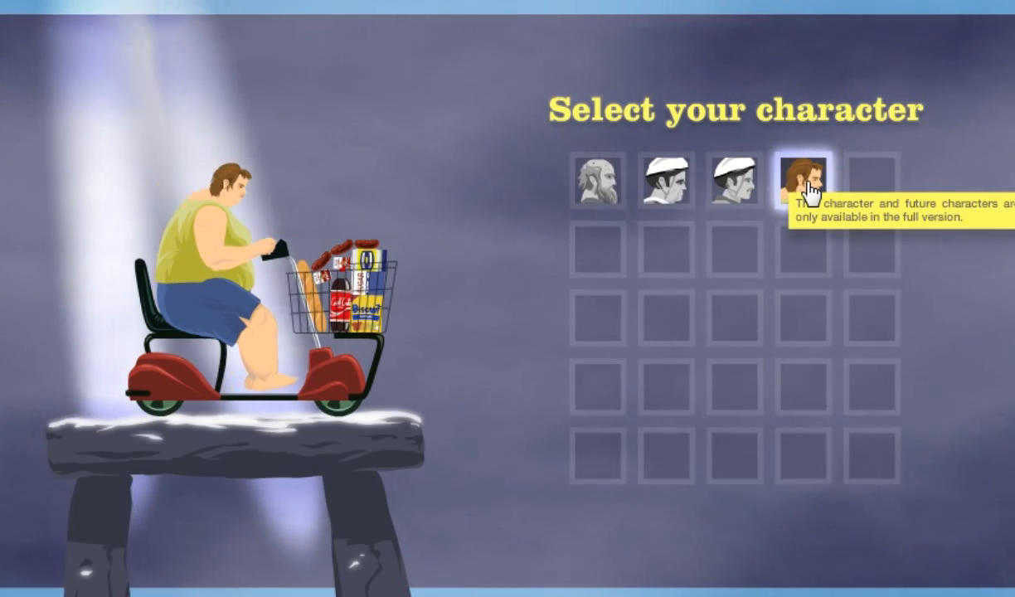
left_click(667, 181)
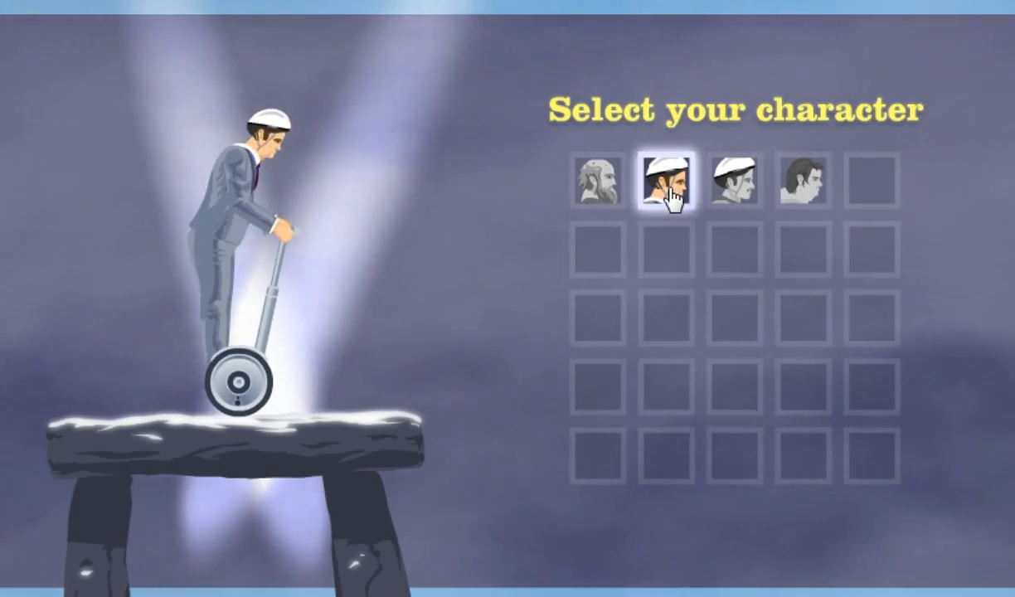
left_click(737, 181)
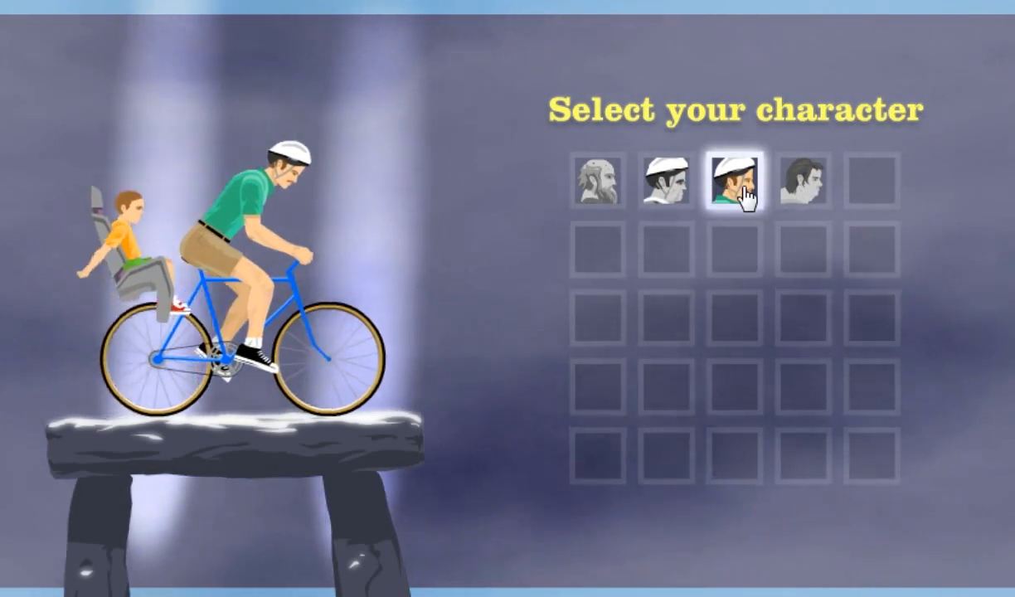
left_click(803, 181)
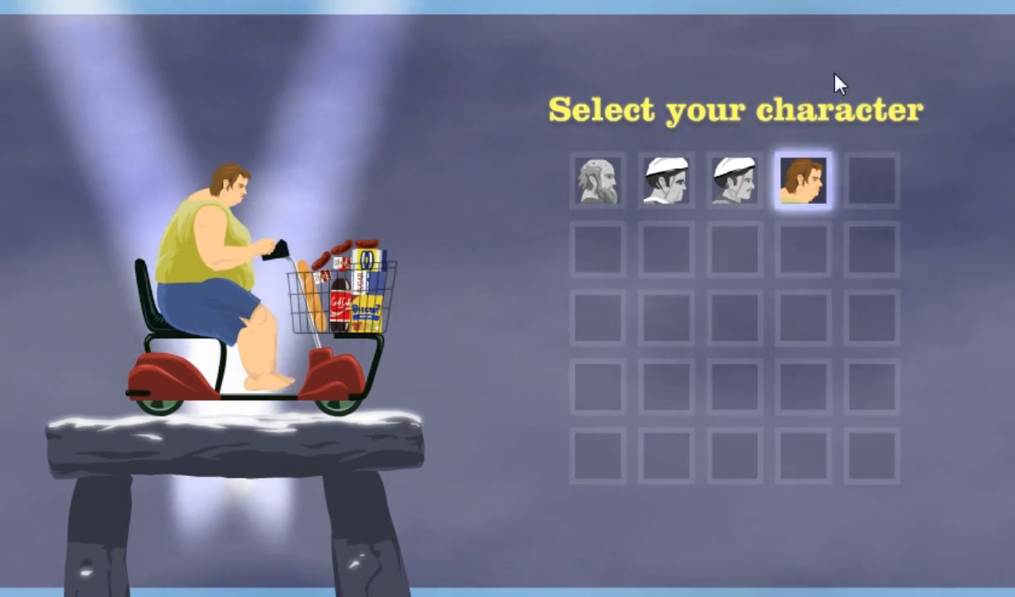
left_click(733, 184)
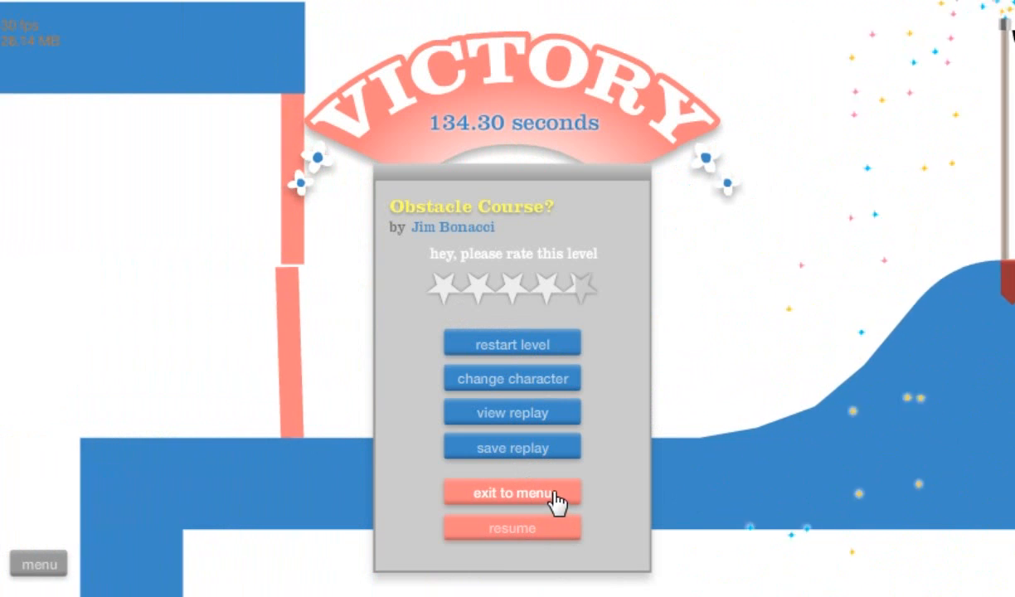
Exit the finished level and start A large Satan eats u from Featured Levels.
left_click(511, 492)
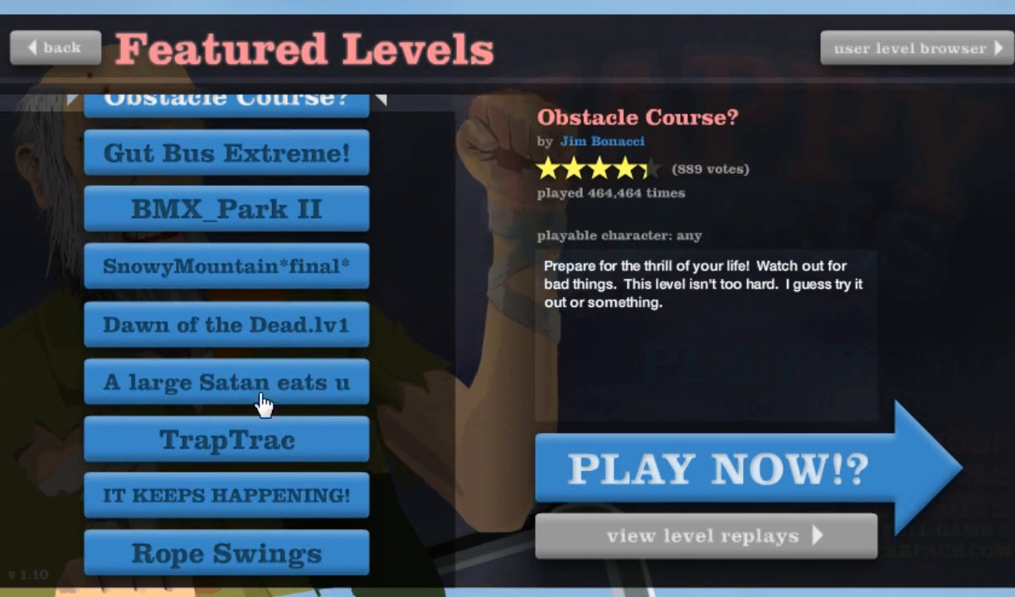
left_click(225, 381)
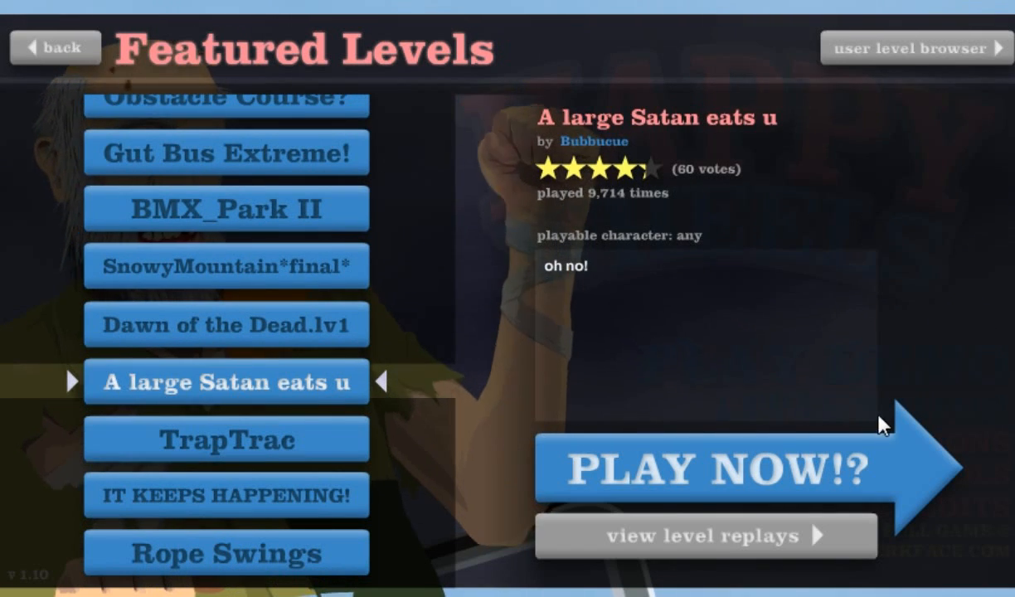
left_click(711, 465)
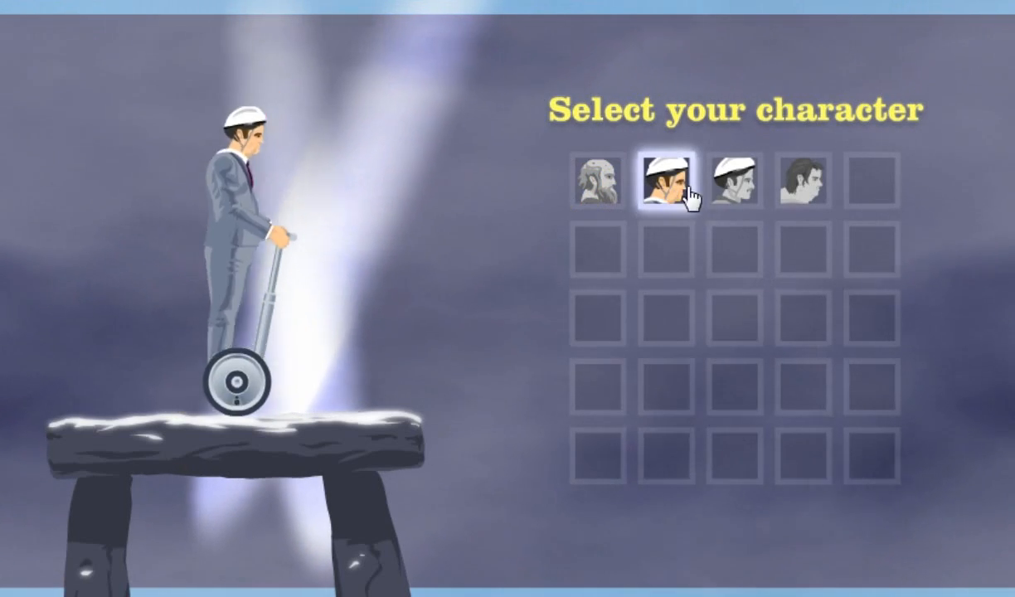
left_click(660, 181)
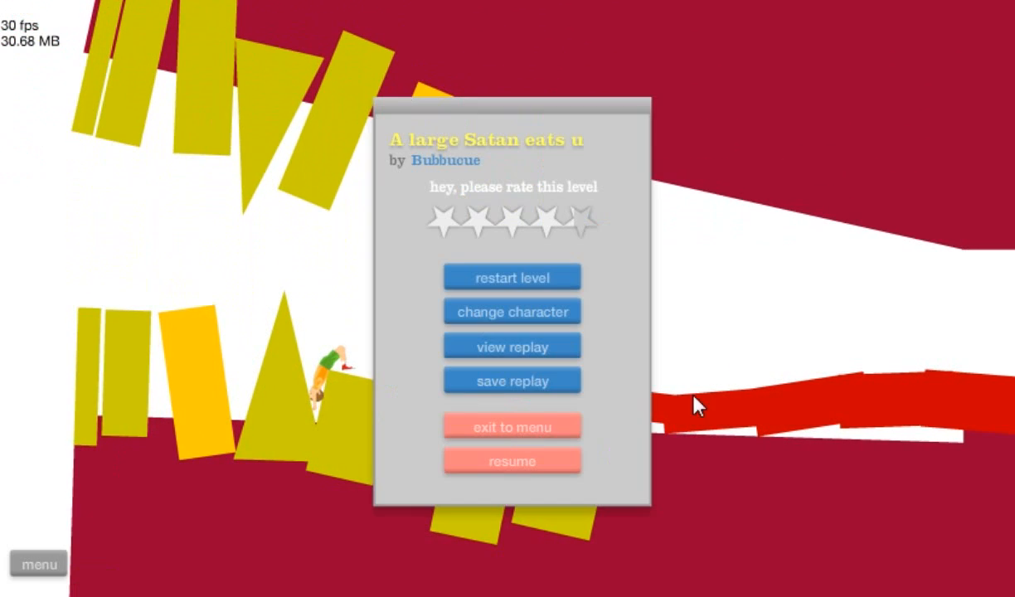
Quit the Satan level, start Gut Bus Extreme! and preview the segway rider.
left_click(511, 425)
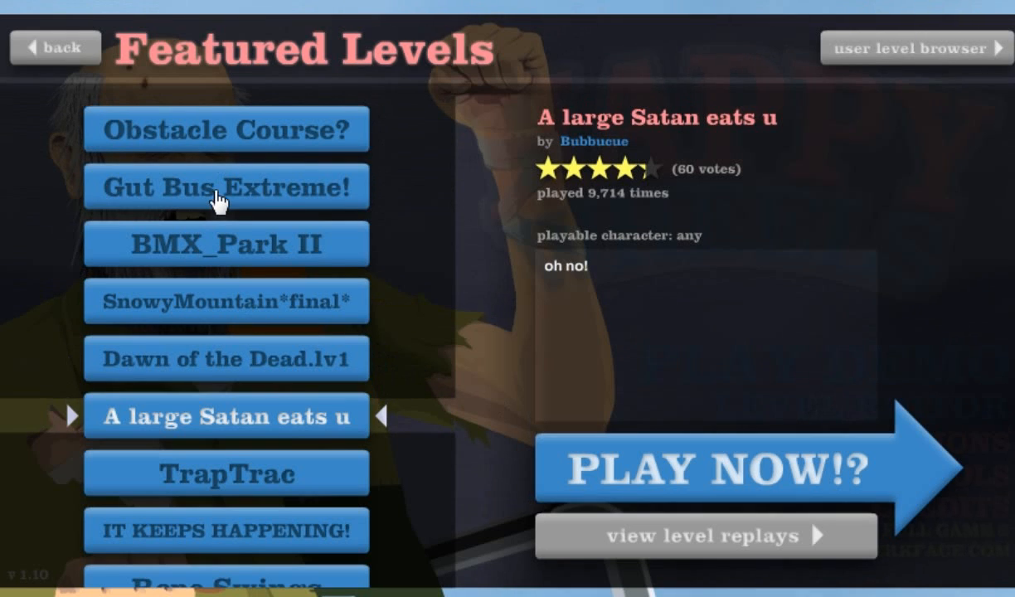
left_click(710, 468)
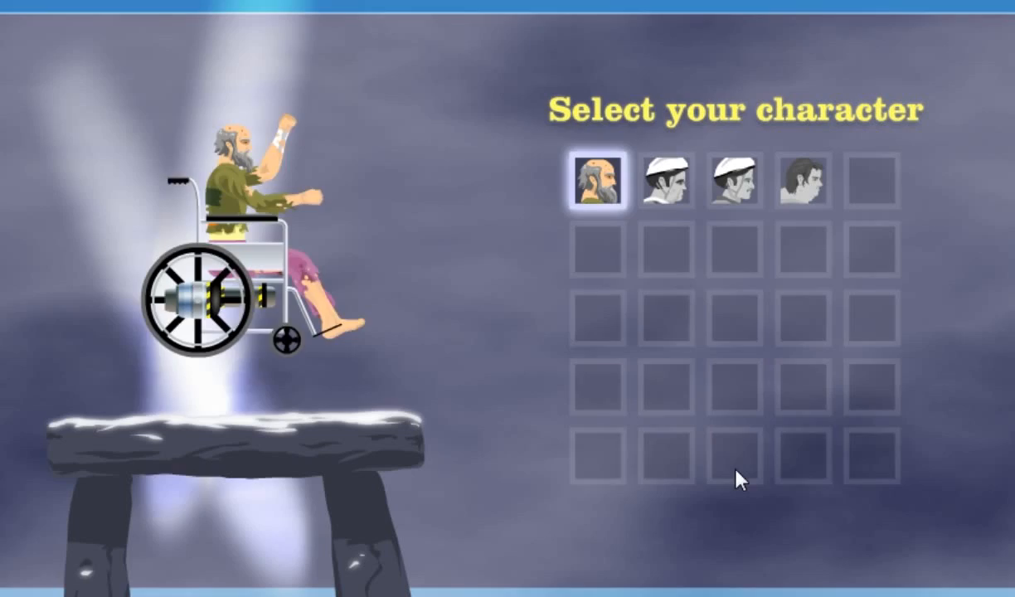
left_click(799, 182)
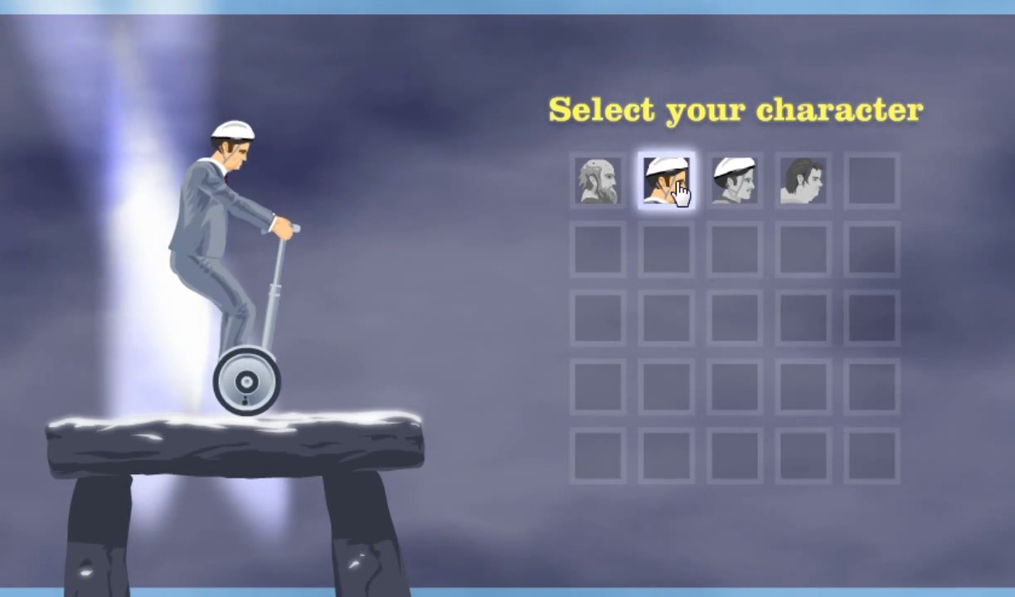
left_click(668, 180)
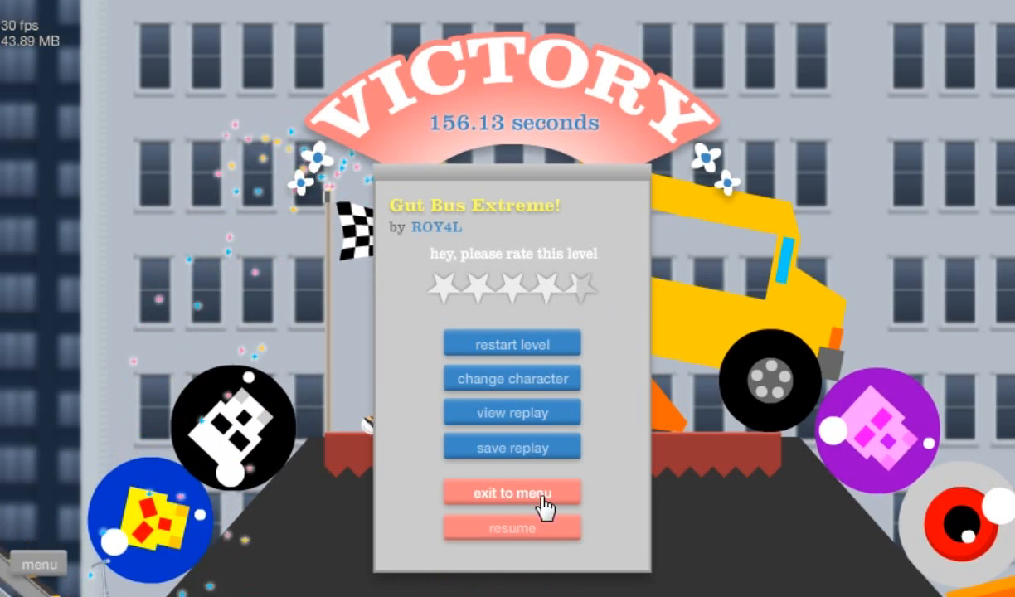
Exit the finished Gut Bus Extreme! level and go back to the title menu.
left_click(511, 491)
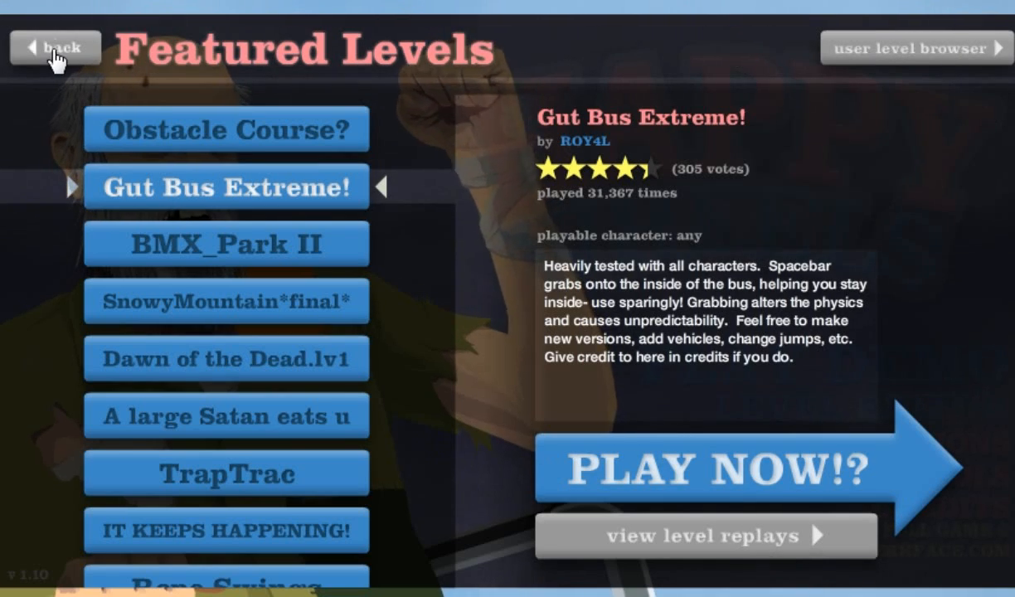
left_click(55, 46)
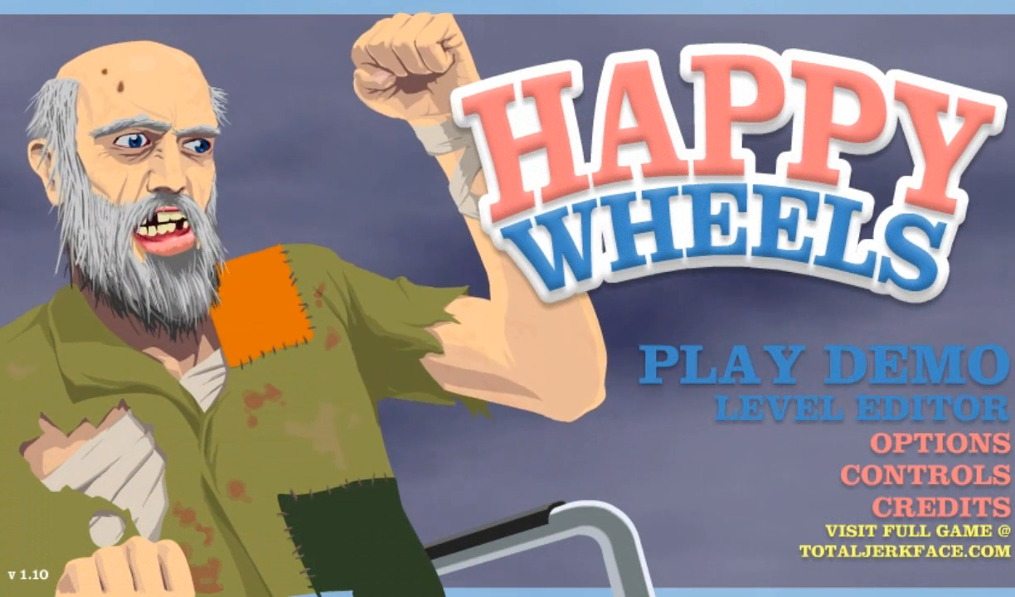